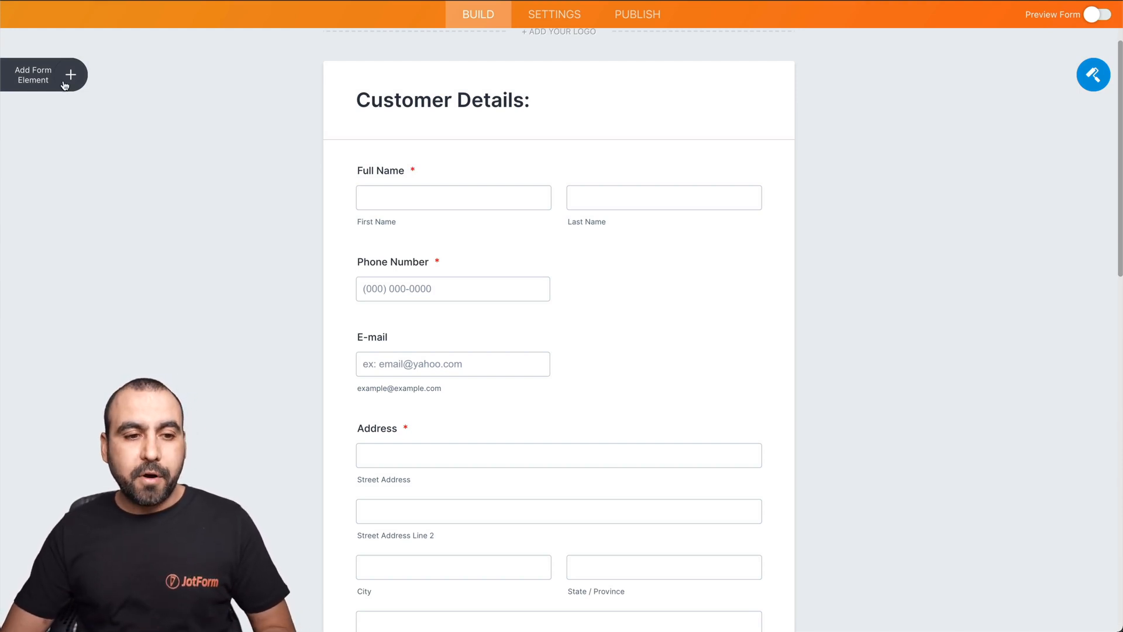
- Drag a Date Picker field into the form just below the E-mail question
click(33, 74)
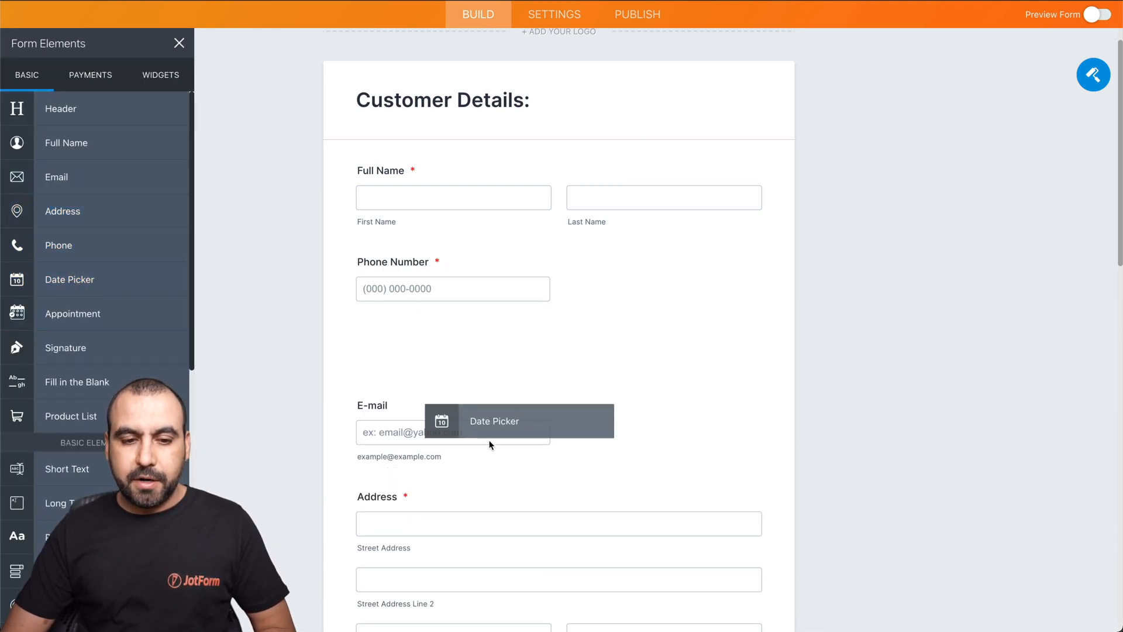
drag(495, 421, 559, 330)
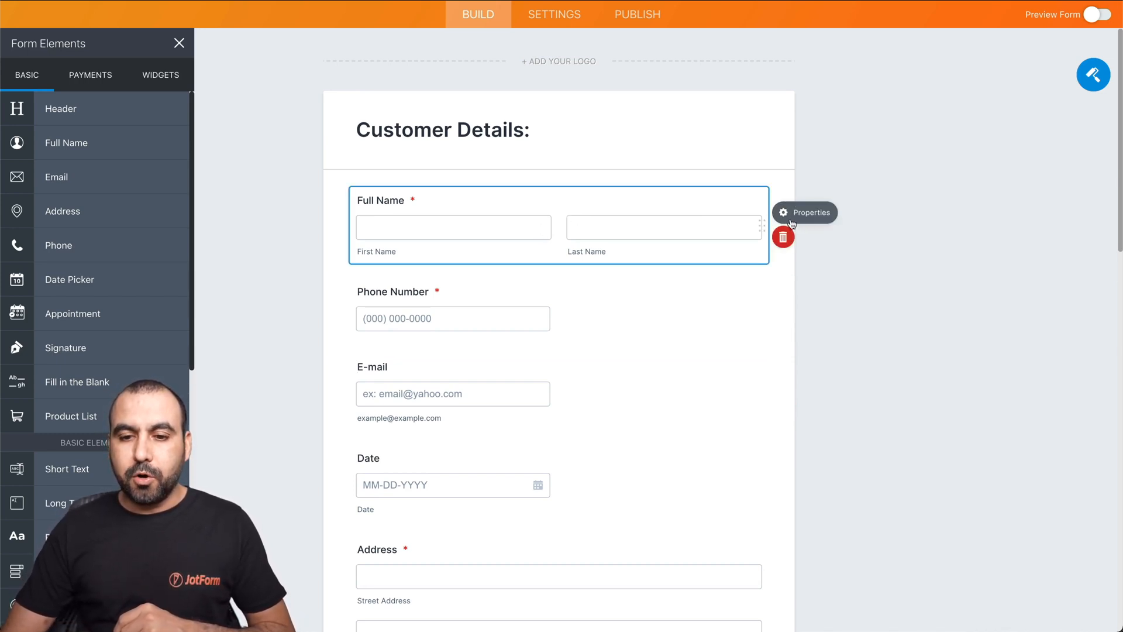
- Turn on Shrink in the Full Name field's Advanced properties
click(804, 212)
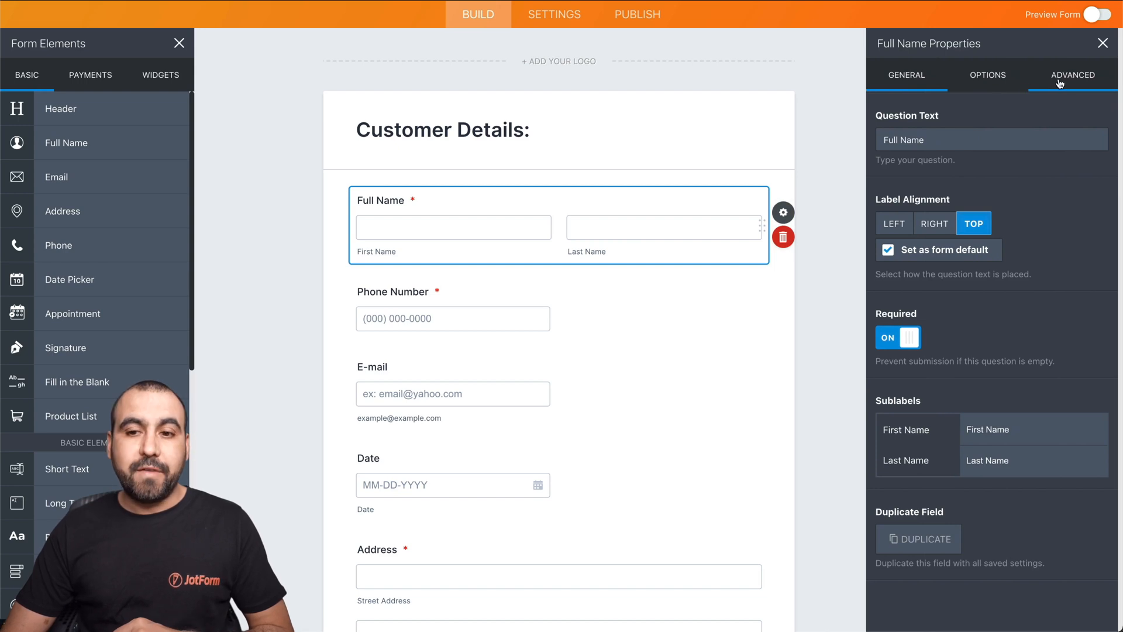
click(1072, 74)
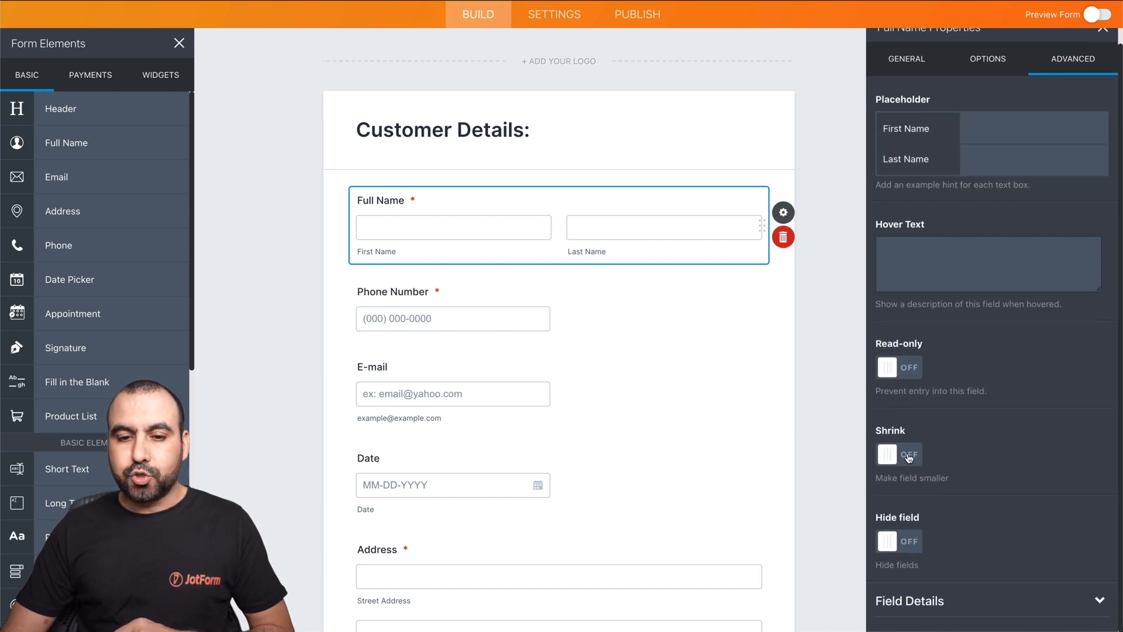
click(897, 453)
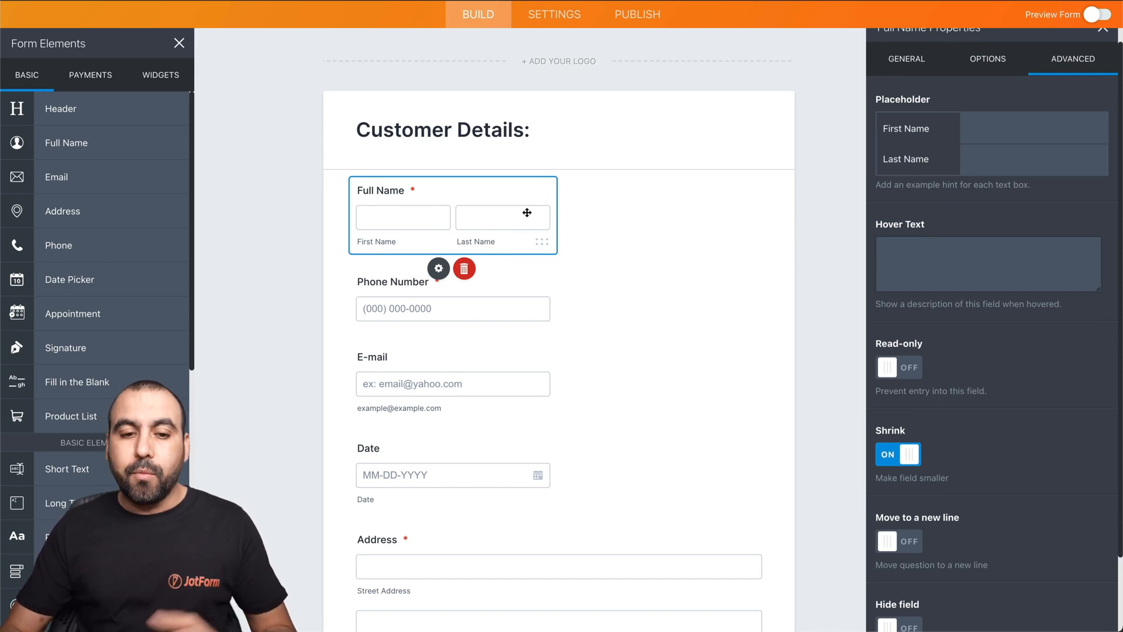
- Shrink the Phone Number and Date fields from their Advanced properties
click(452, 308)
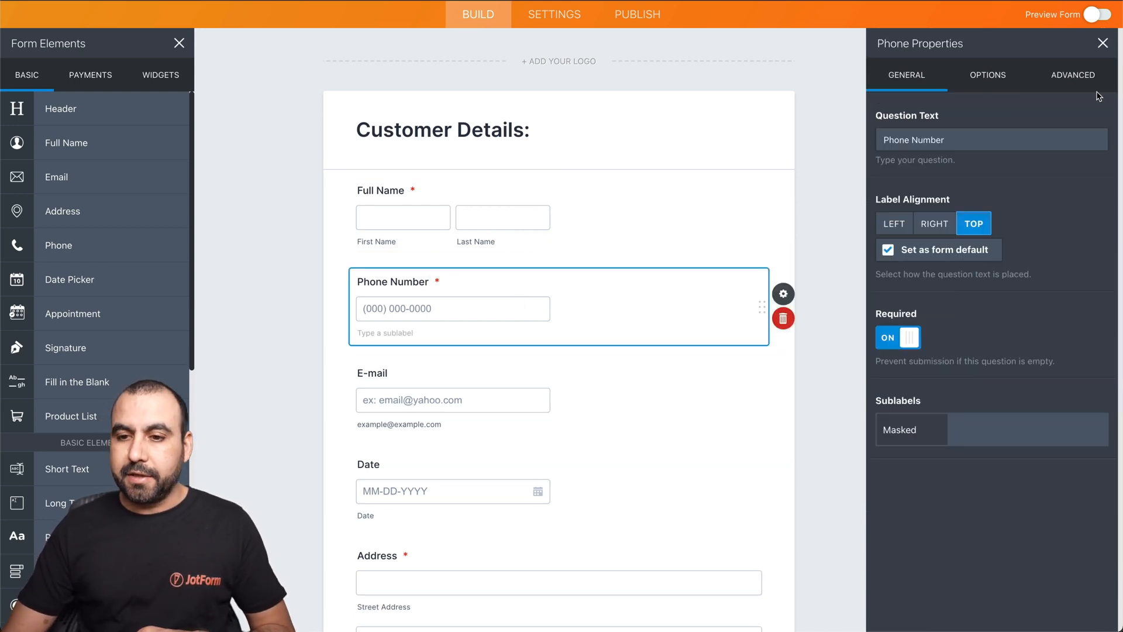
click(1072, 75)
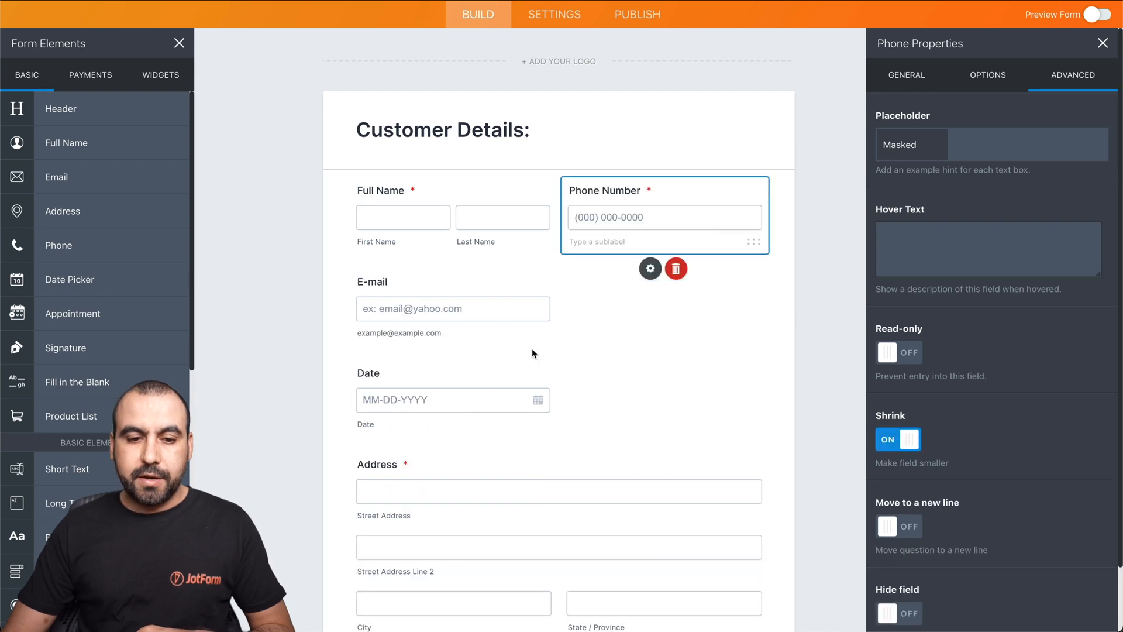
click(452, 308)
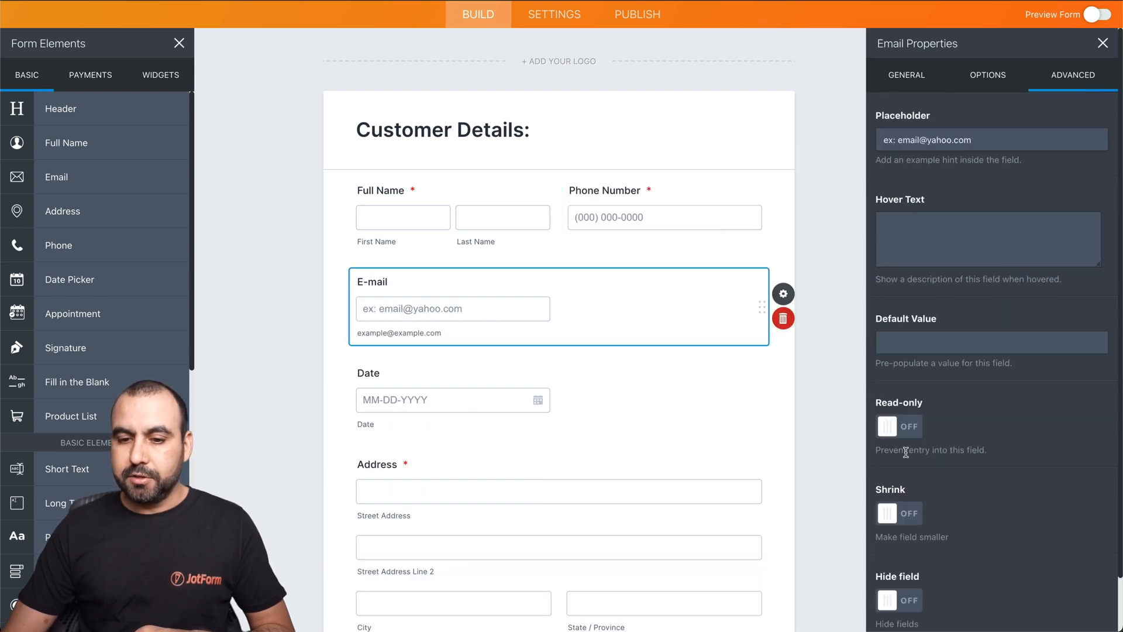
click(453, 400)
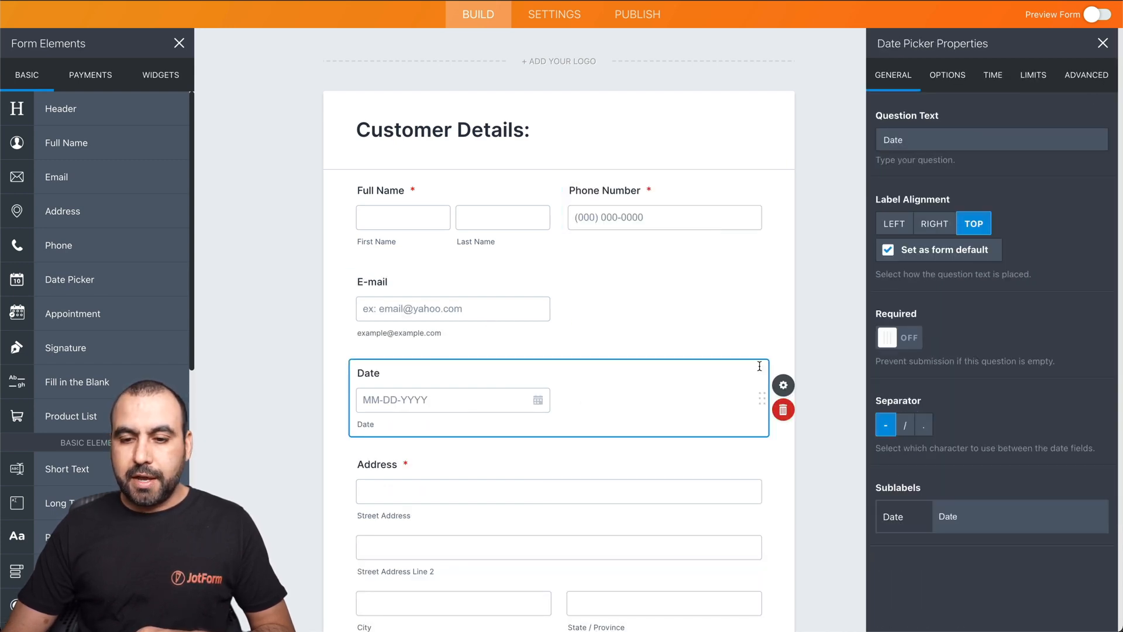
click(1085, 74)
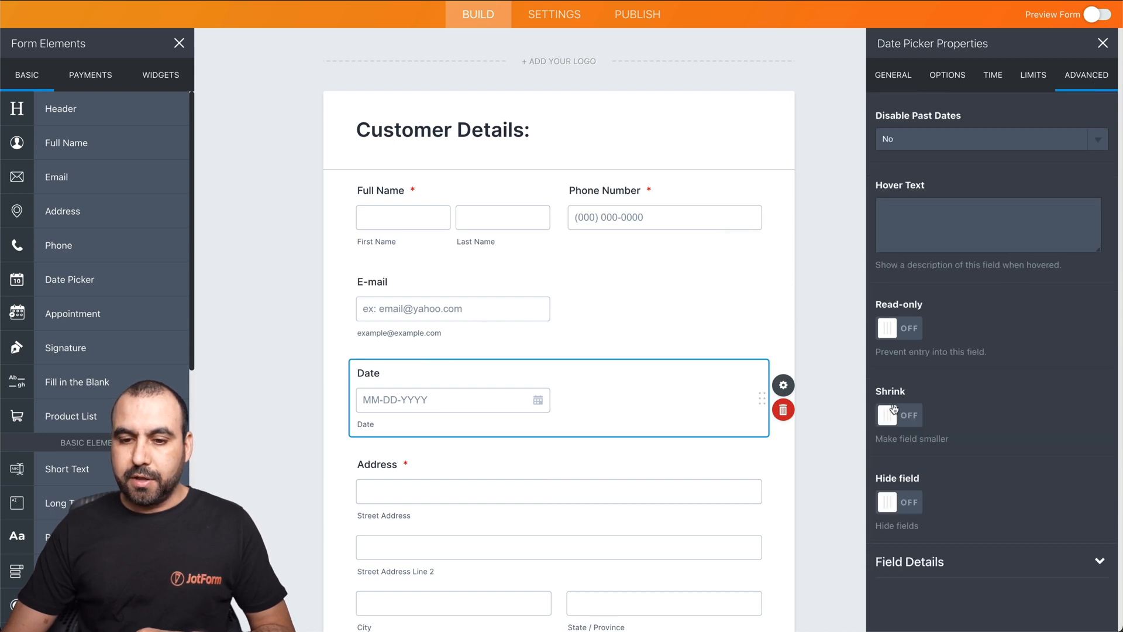
click(898, 415)
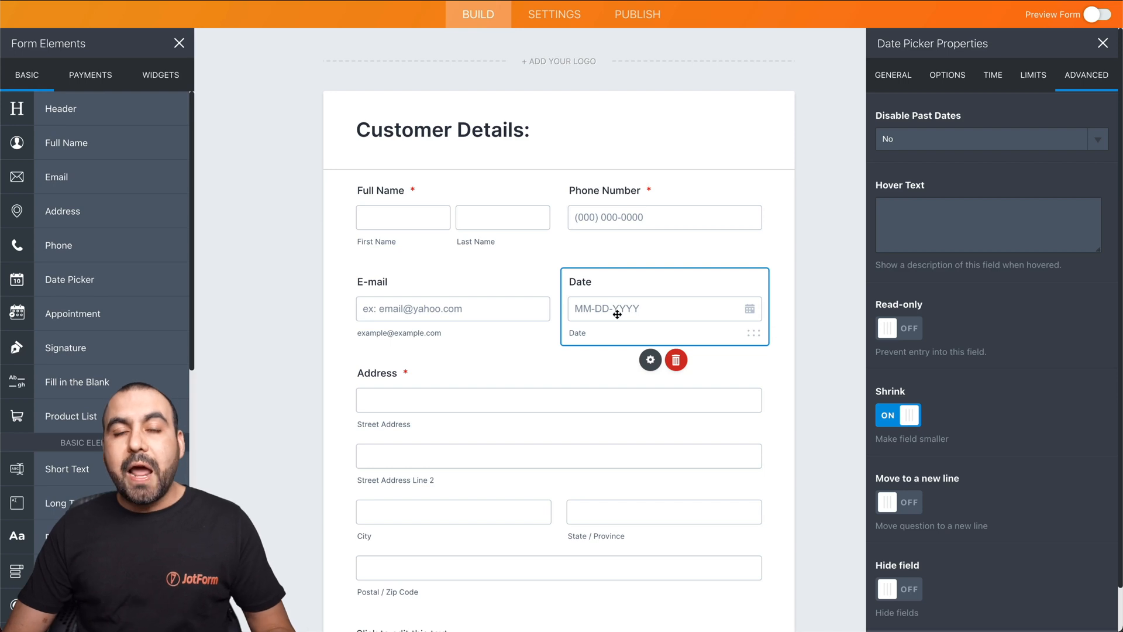
mouse_move(504, 315)
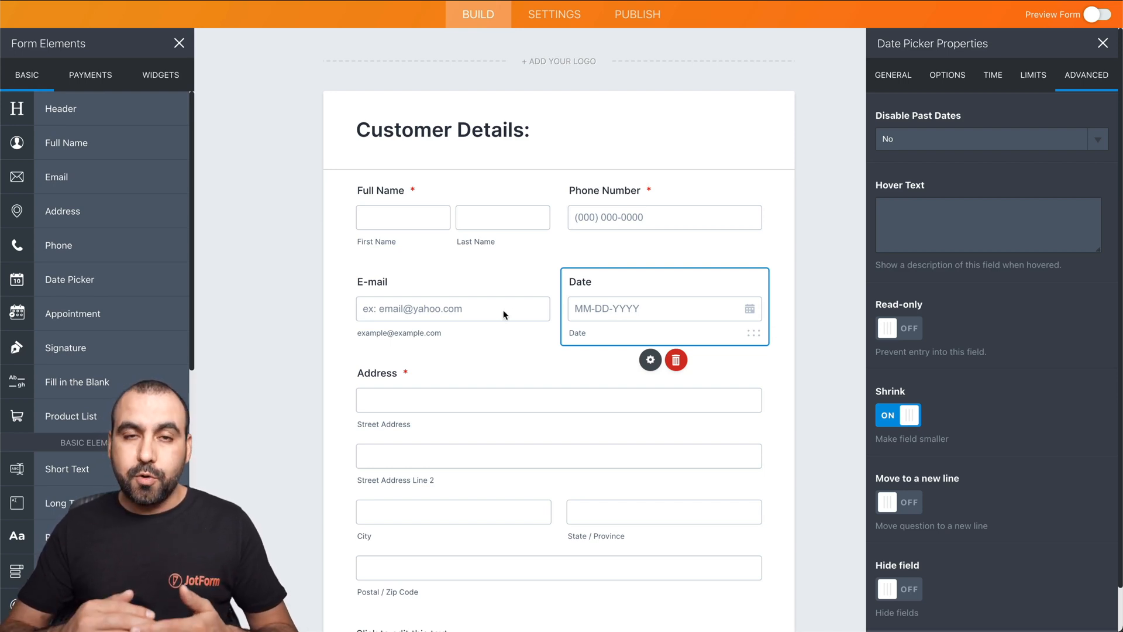
mouse_move(653, 334)
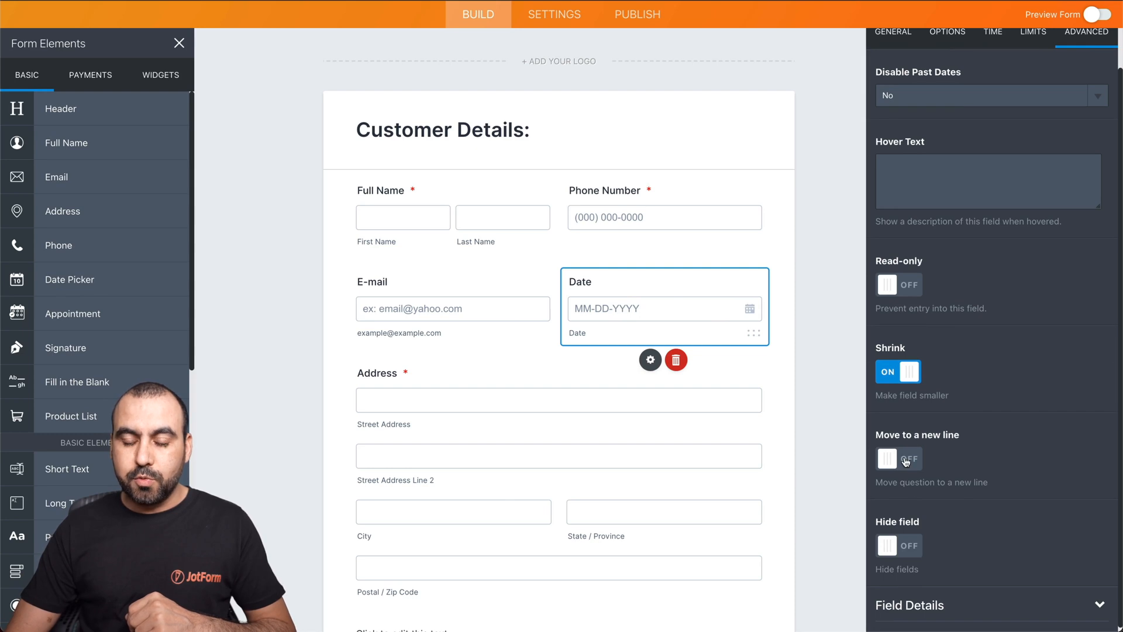
click(898, 459)
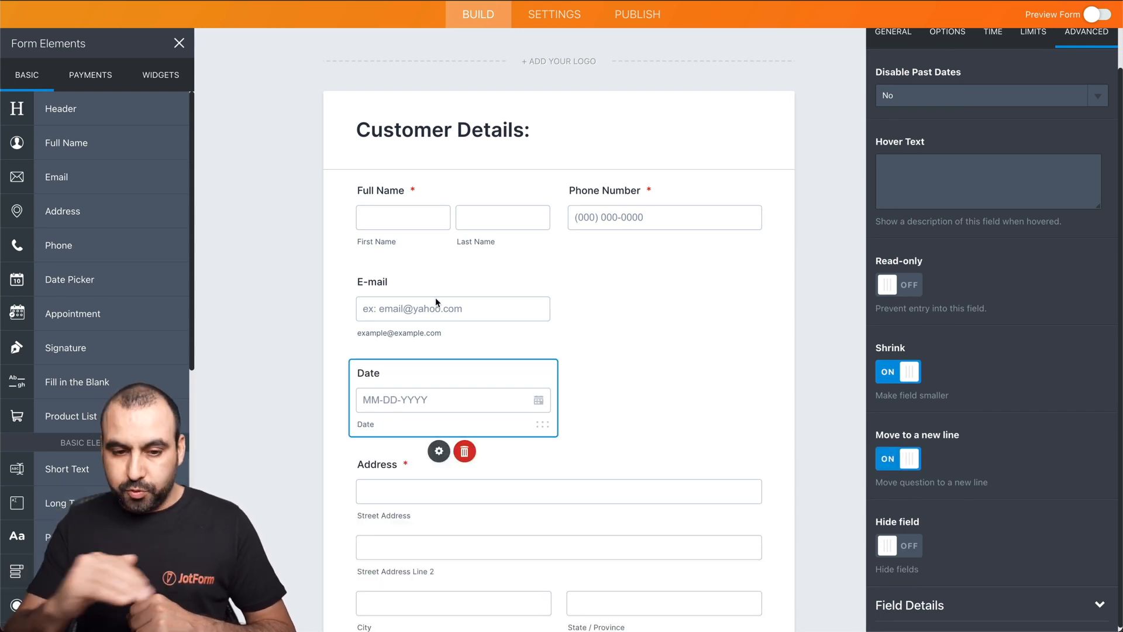
mouse_move(441, 385)
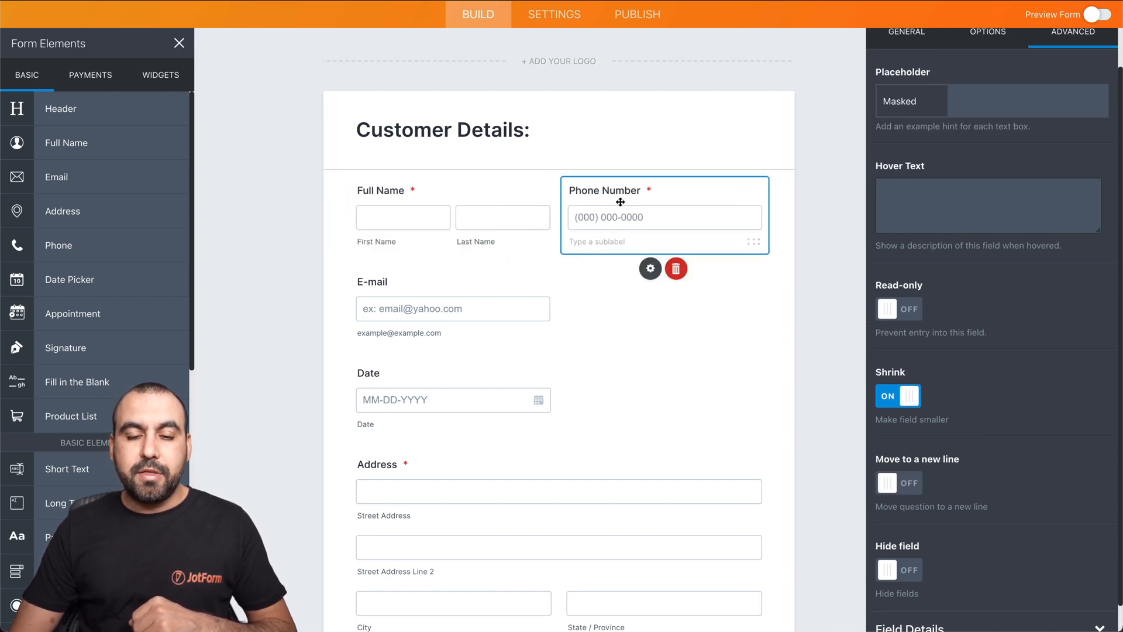
click(452, 399)
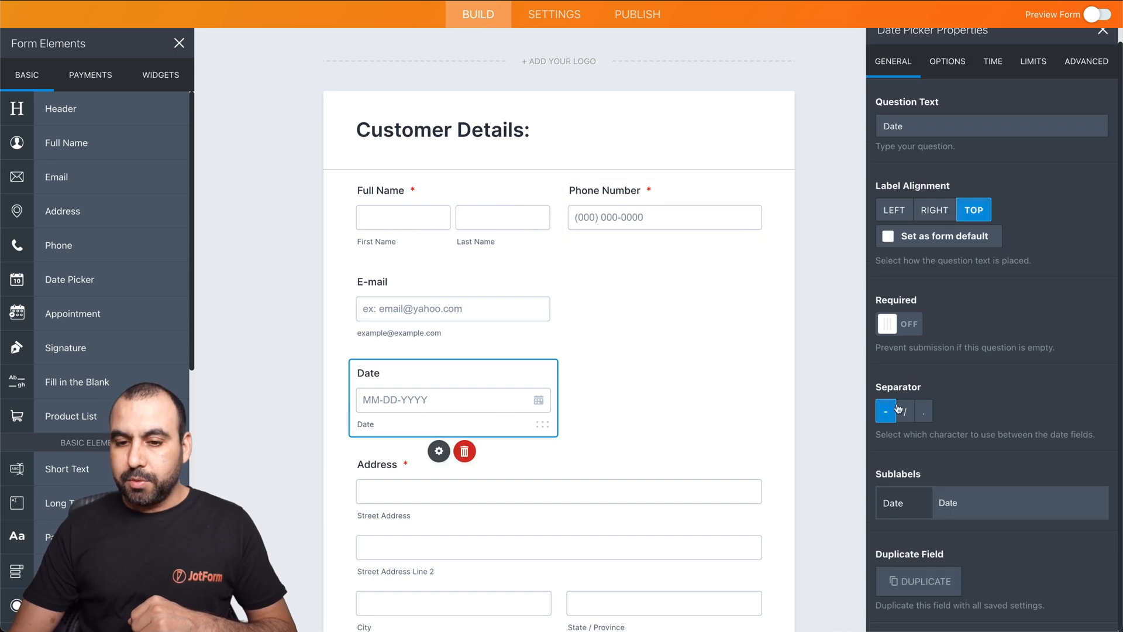
click(1086, 61)
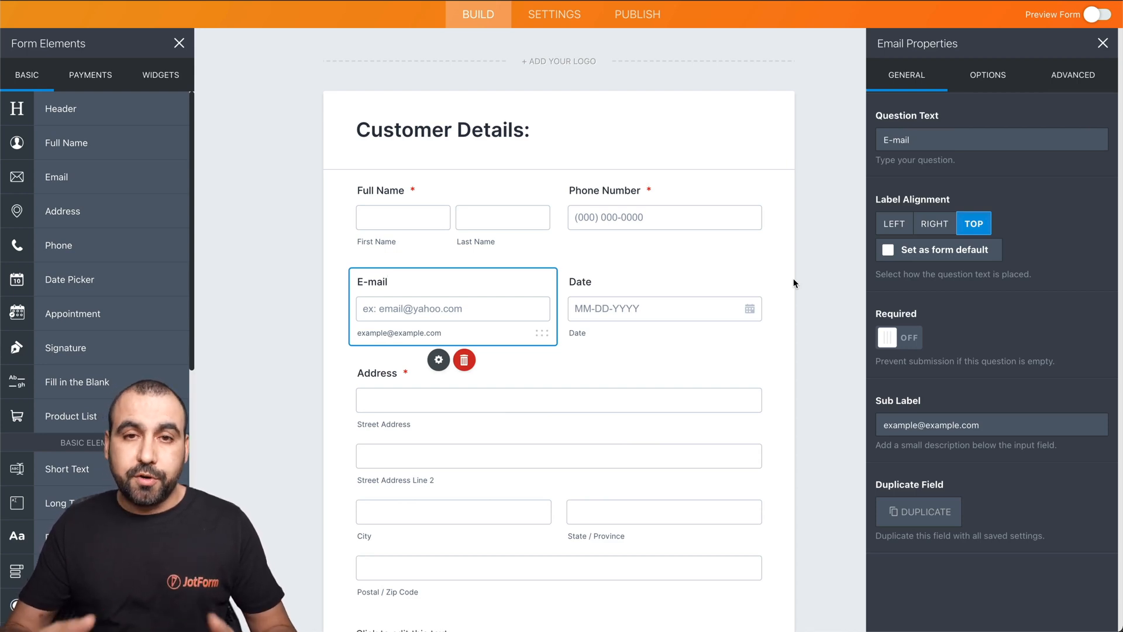
click(390, 281)
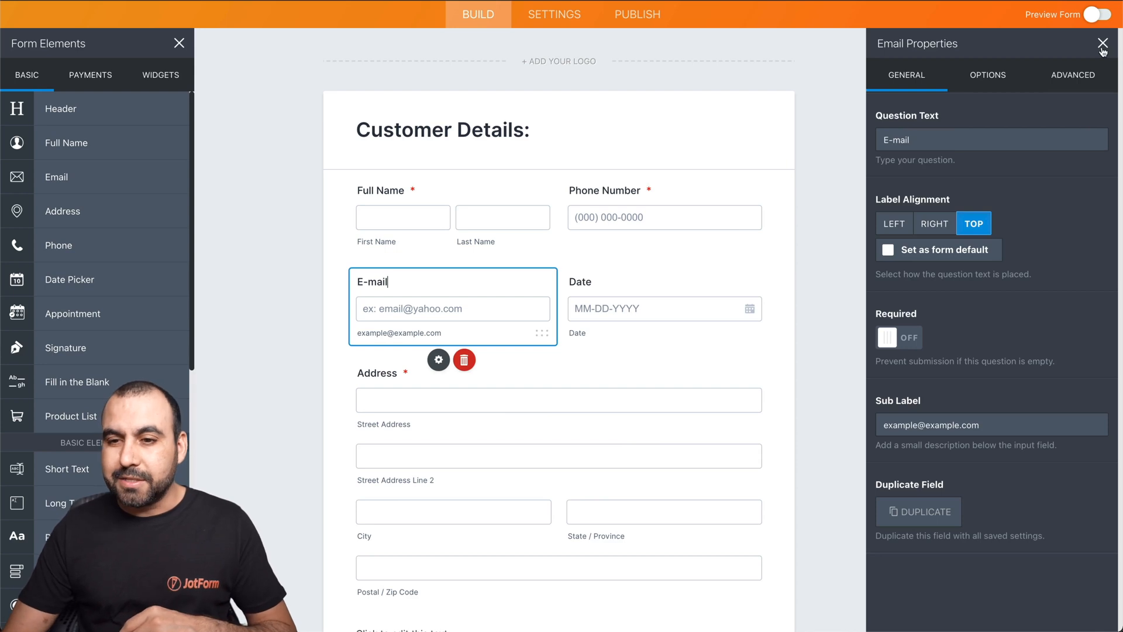
- Close field properties and launch the Advanced Designer from the form settings panel
click(1103, 43)
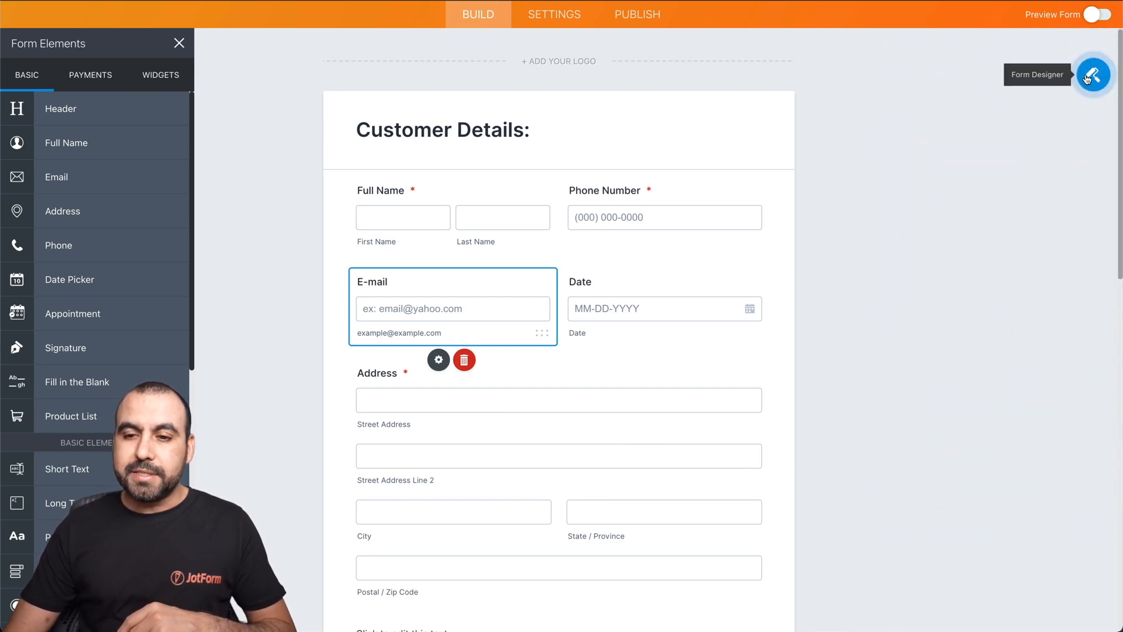
click(1092, 74)
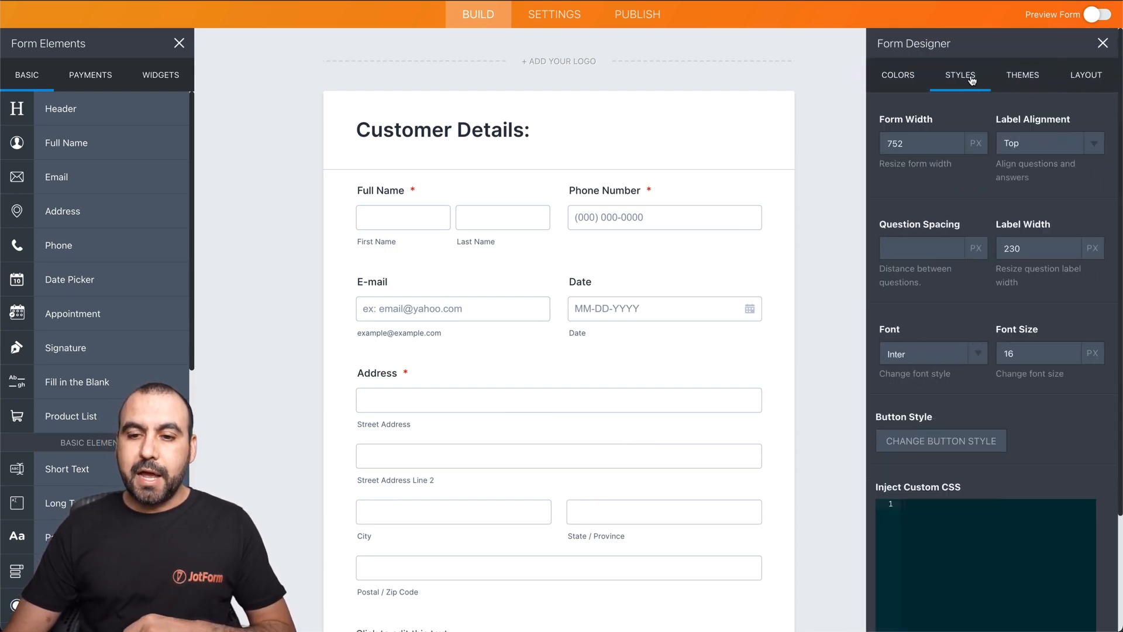
scroll(down, 3)
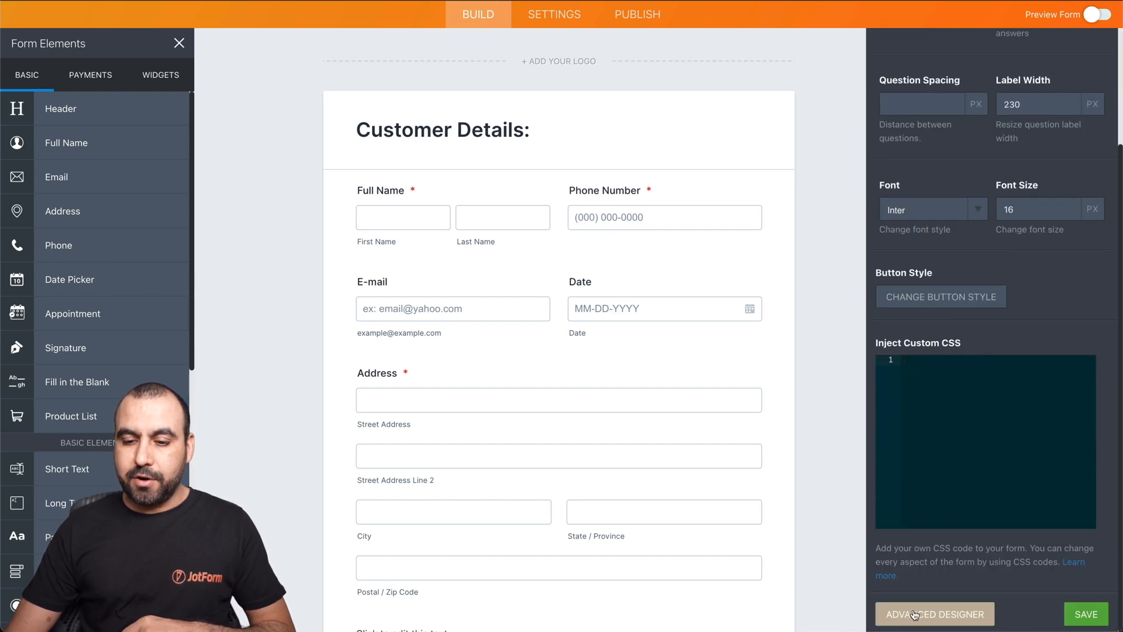
click(934, 614)
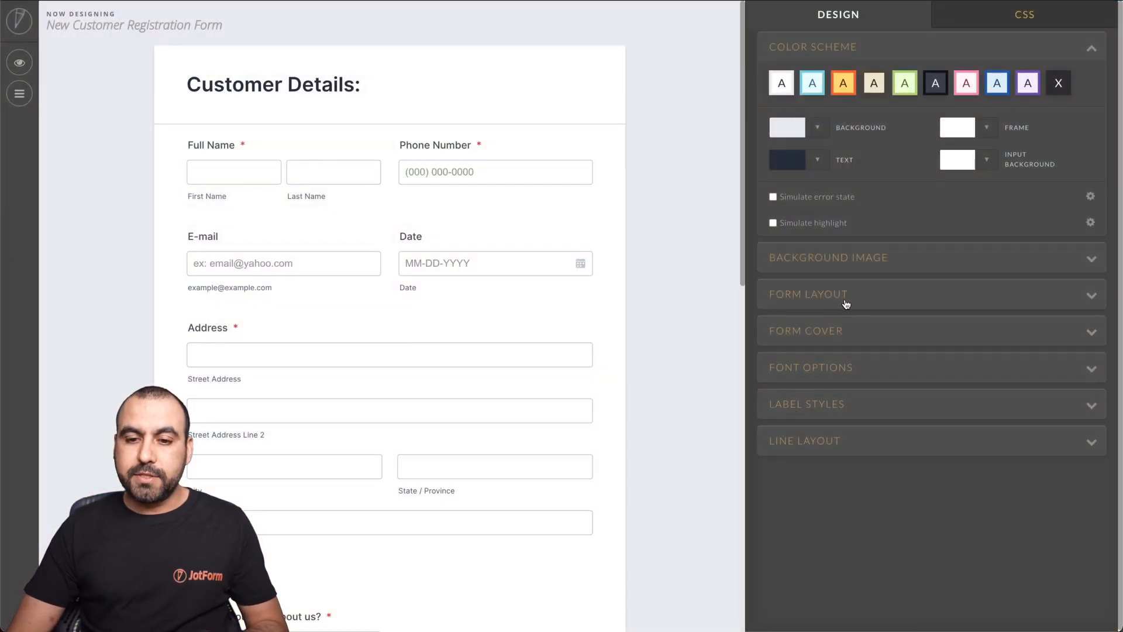
- Enable form columns under Form Layout and raise the Number of Columns
click(808, 294)
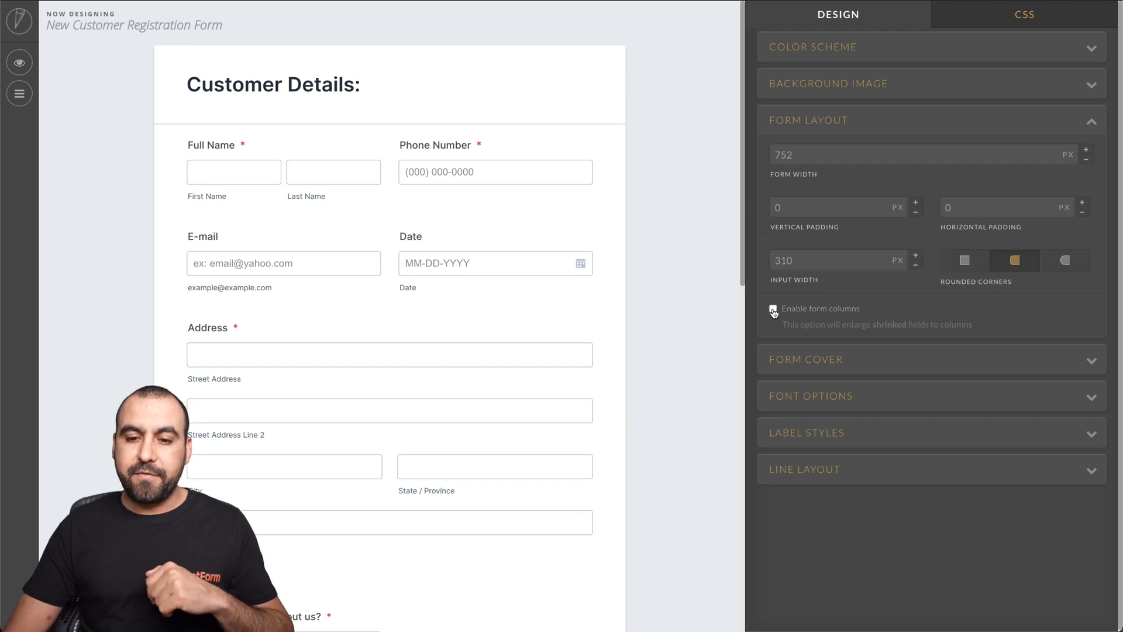
click(773, 308)
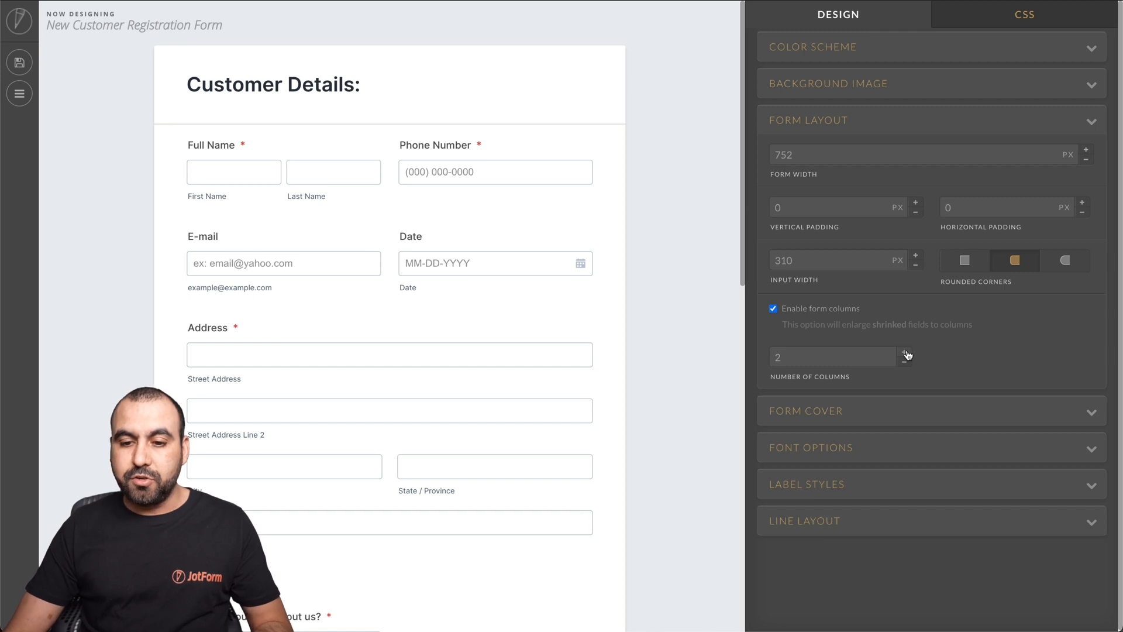
click(916, 352)
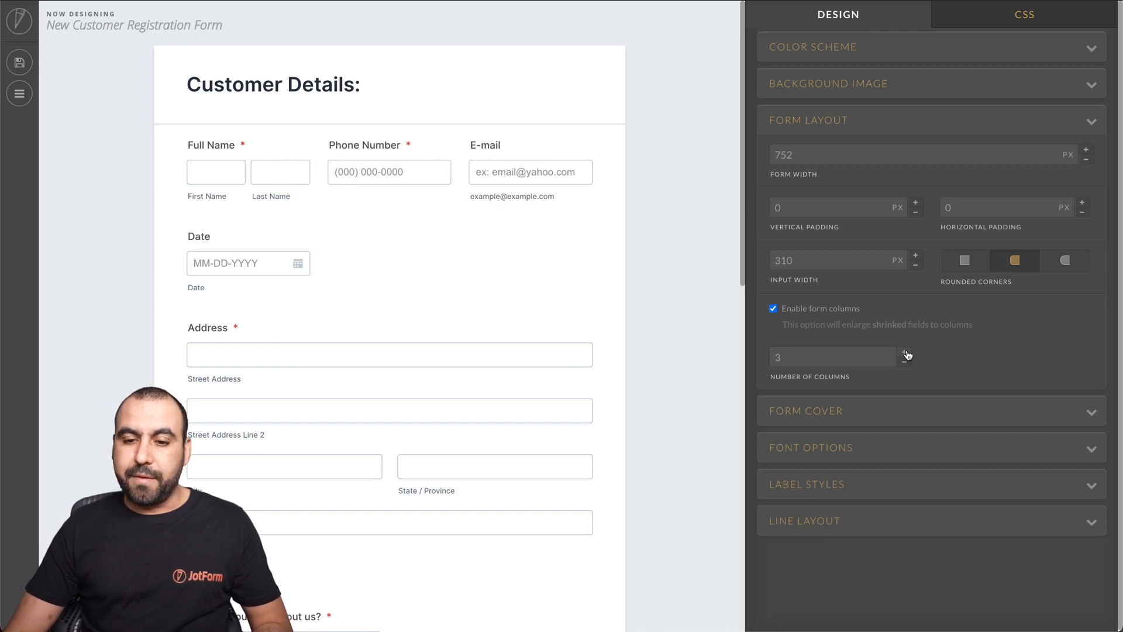
click(907, 352)
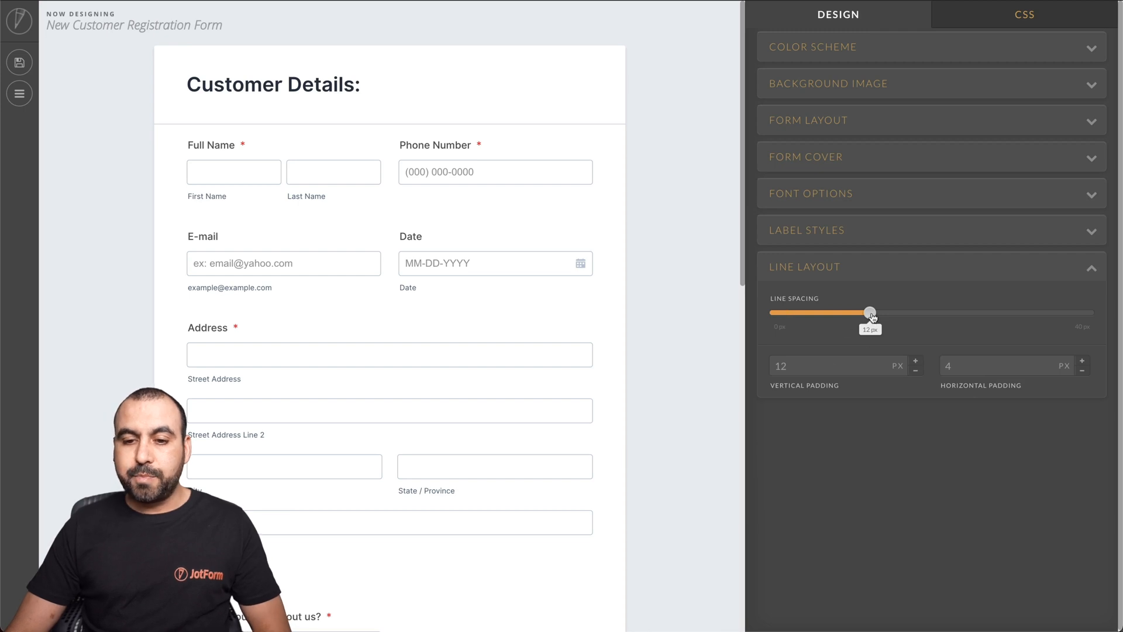
- Adjust the Line Spacing slider until it sits at 2 px
drag(871, 313, 775, 313)
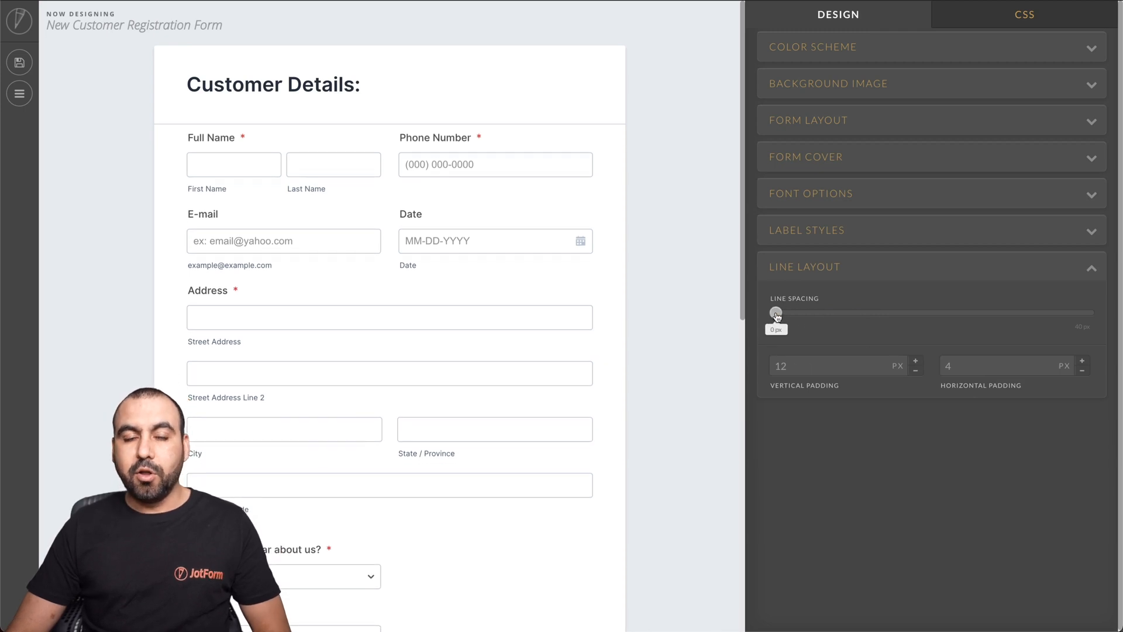
drag(777, 313, 894, 312)
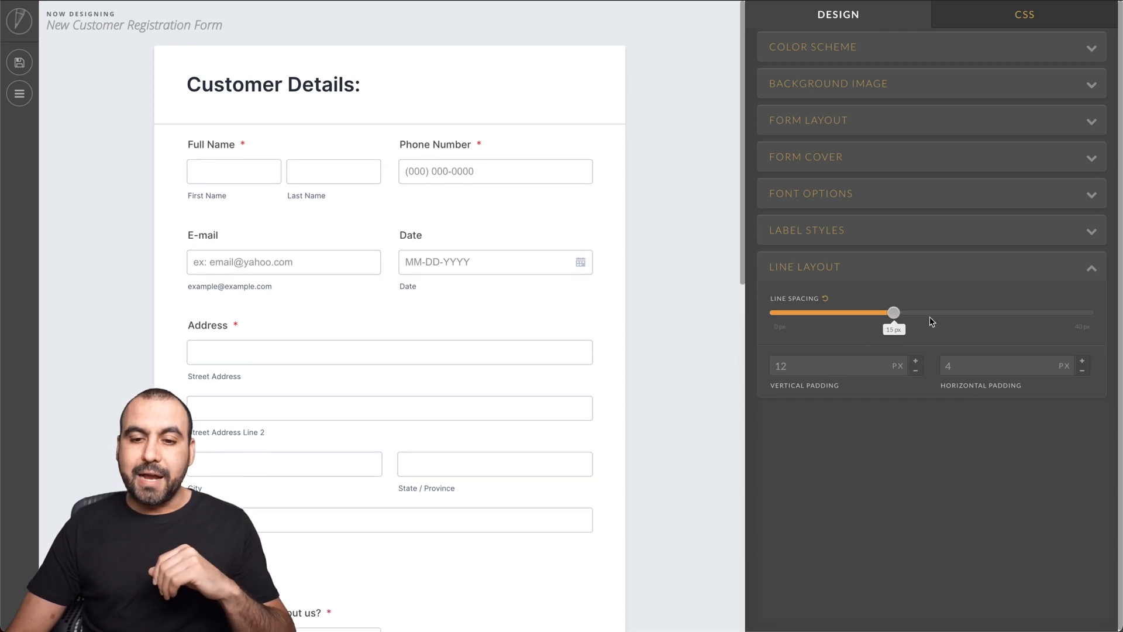
drag(893, 312, 781, 311)
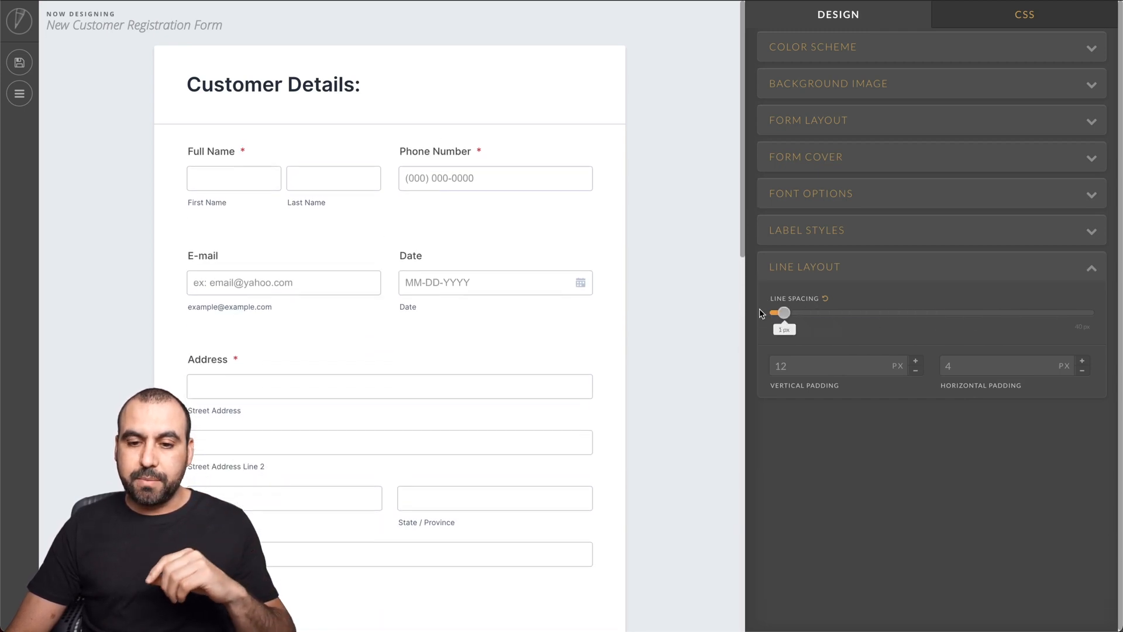
drag(777, 313, 792, 312)
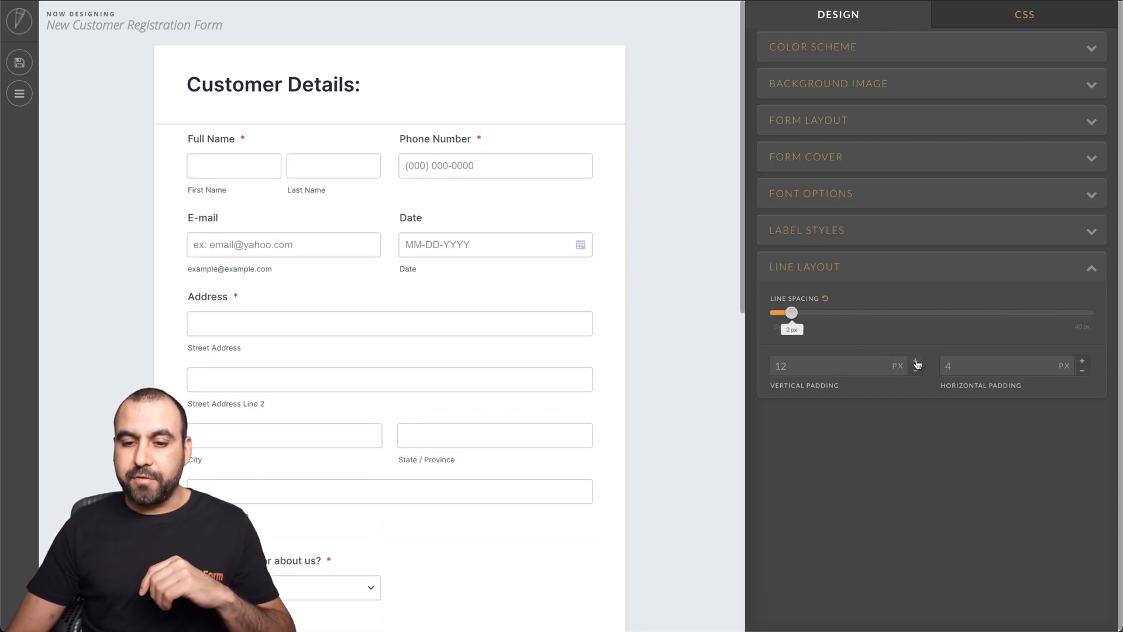
- Set vertical padding to 18 px and horizontal padding to 2 px
click(915, 362)
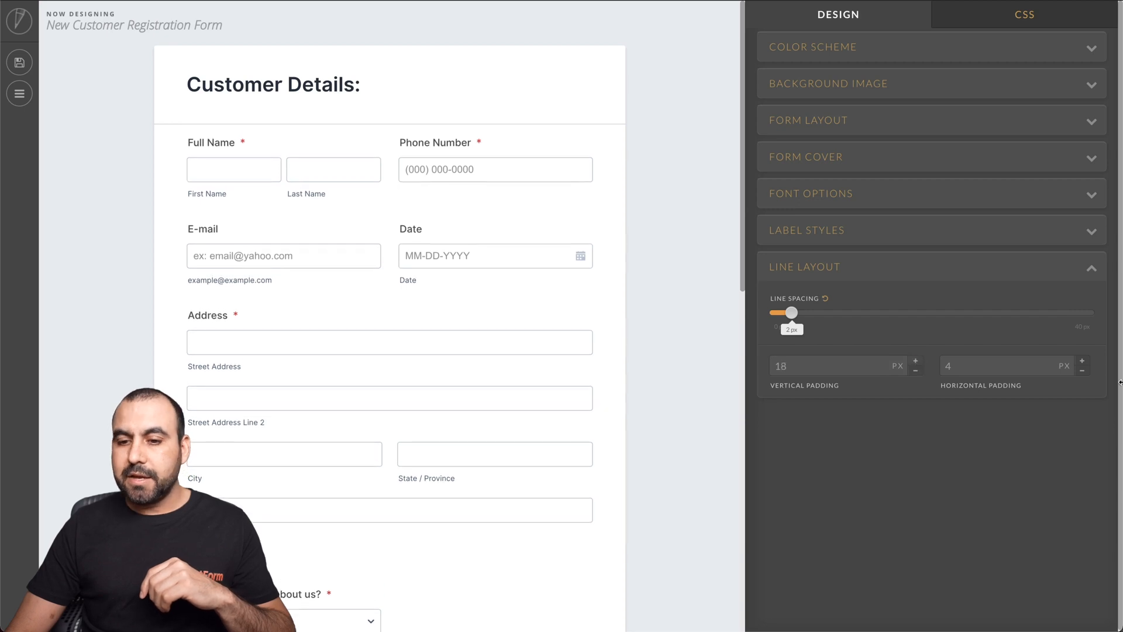
click(1082, 370)
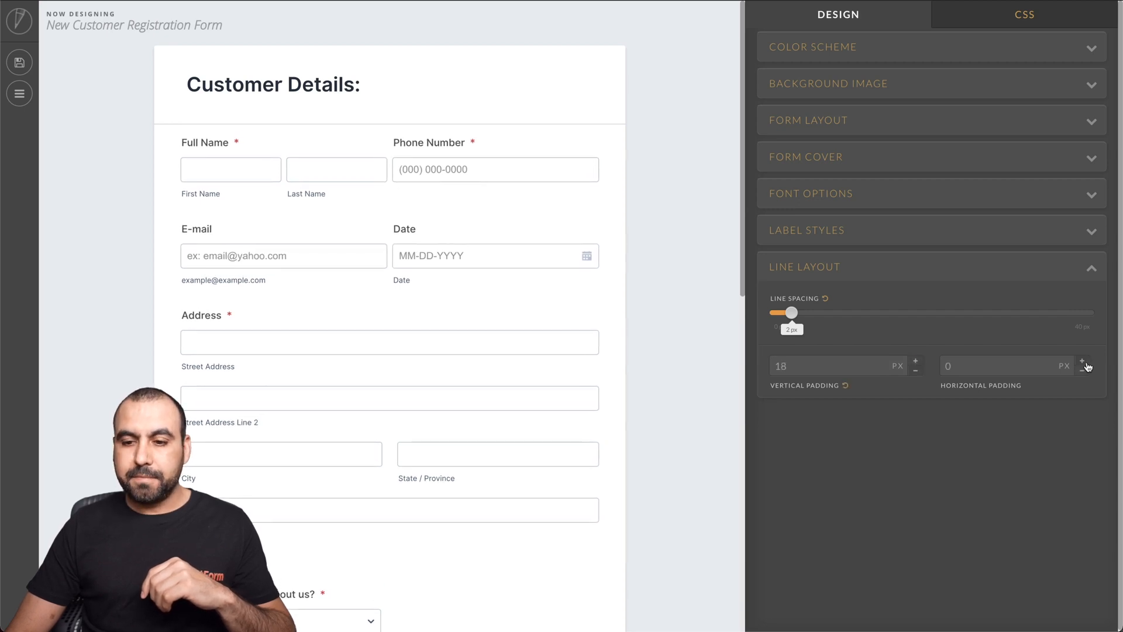
click(1083, 362)
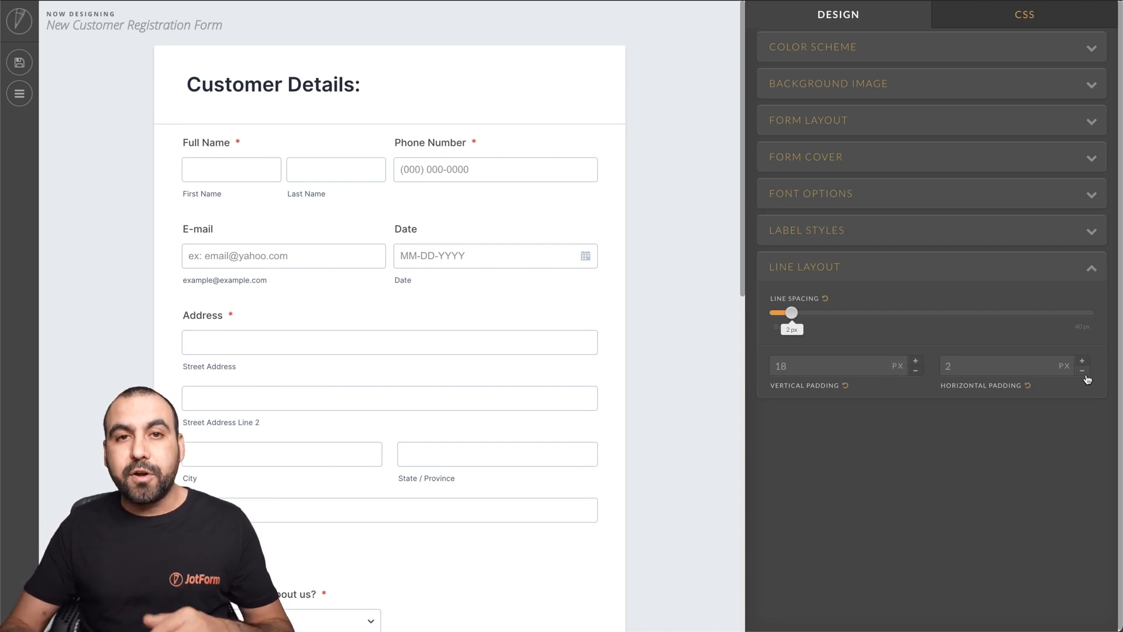
mouse_move(1105, 279)
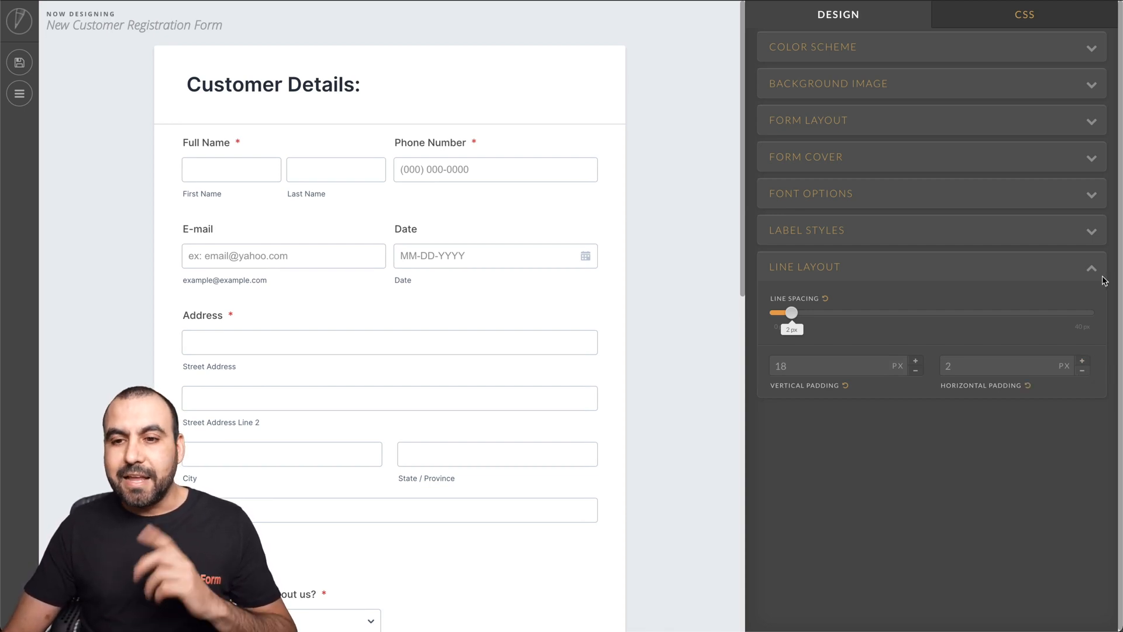
click(1023, 14)
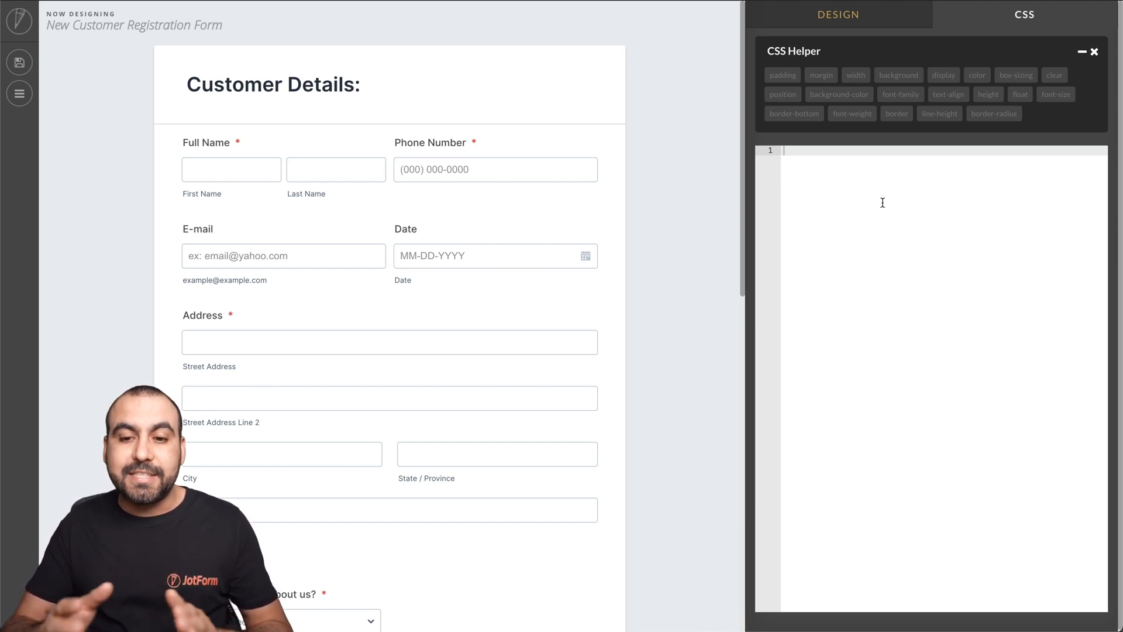
- Enter a .form-line.form-line-column width rule, trying 25%, then 33%, then 50%
text(.form-line.form-line-column { width: 25%; })
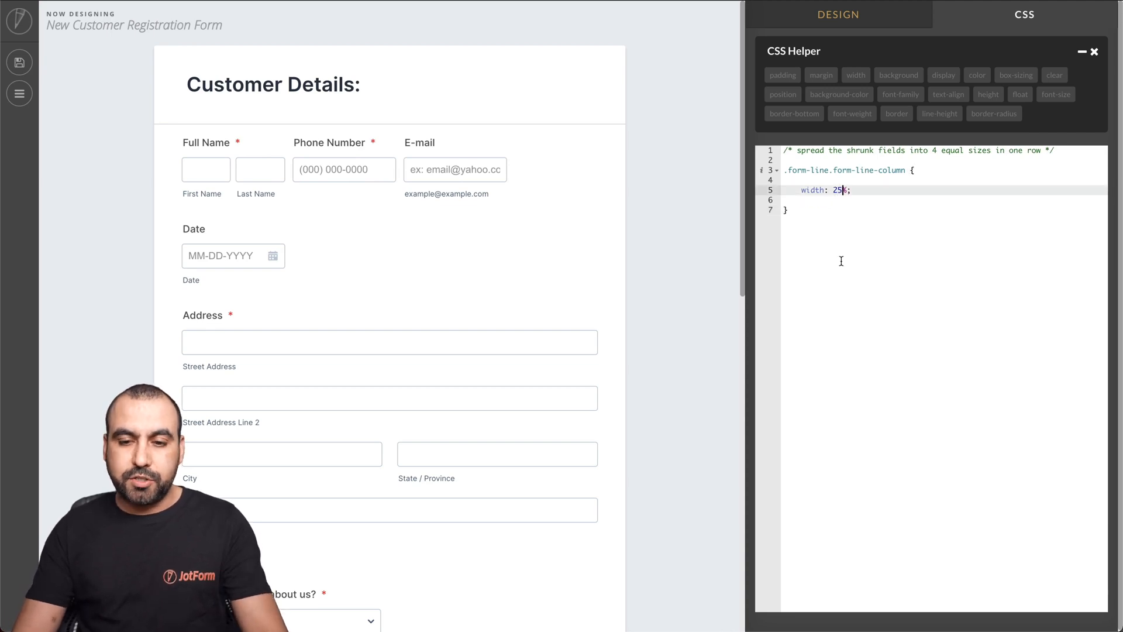
text(33%)
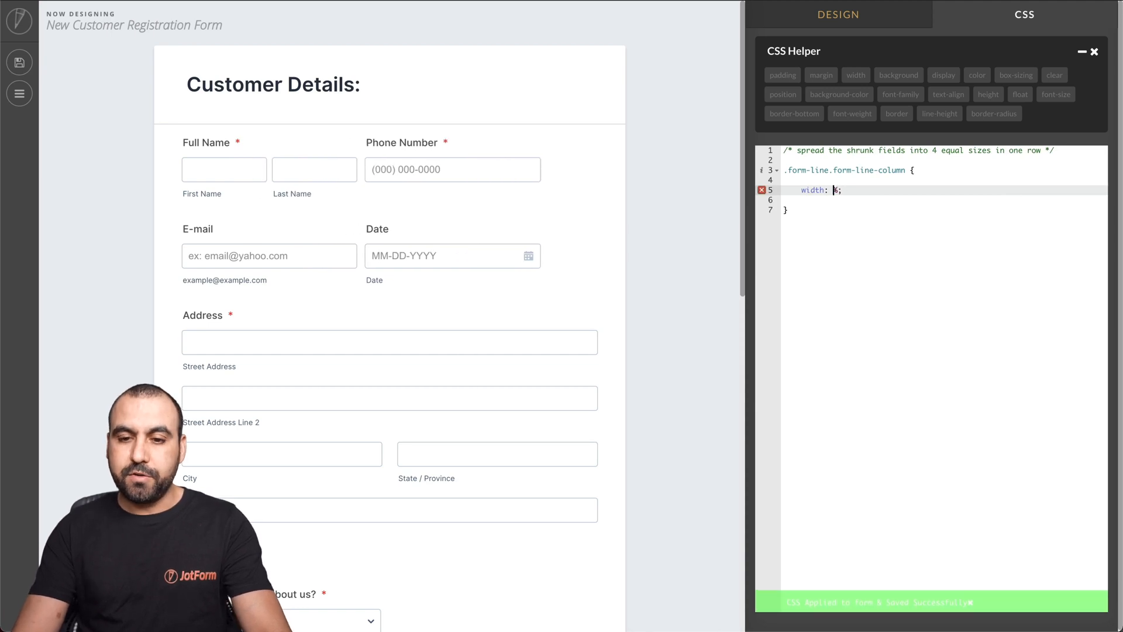
text(50%)
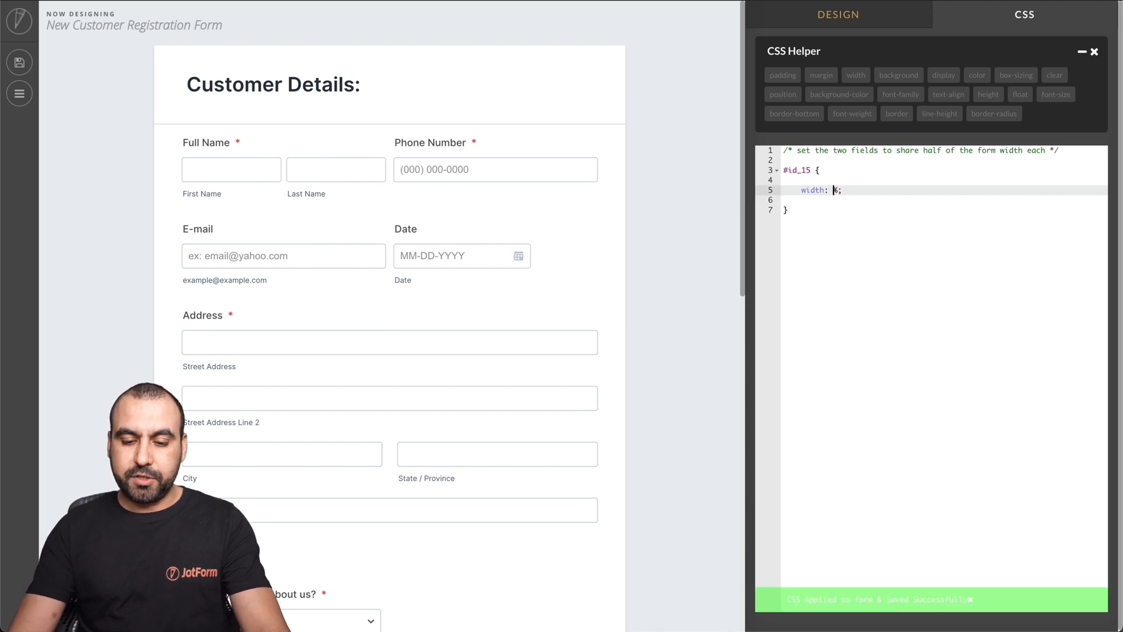
- Set the width value in the custom CSS rule to 75%
text(75%)
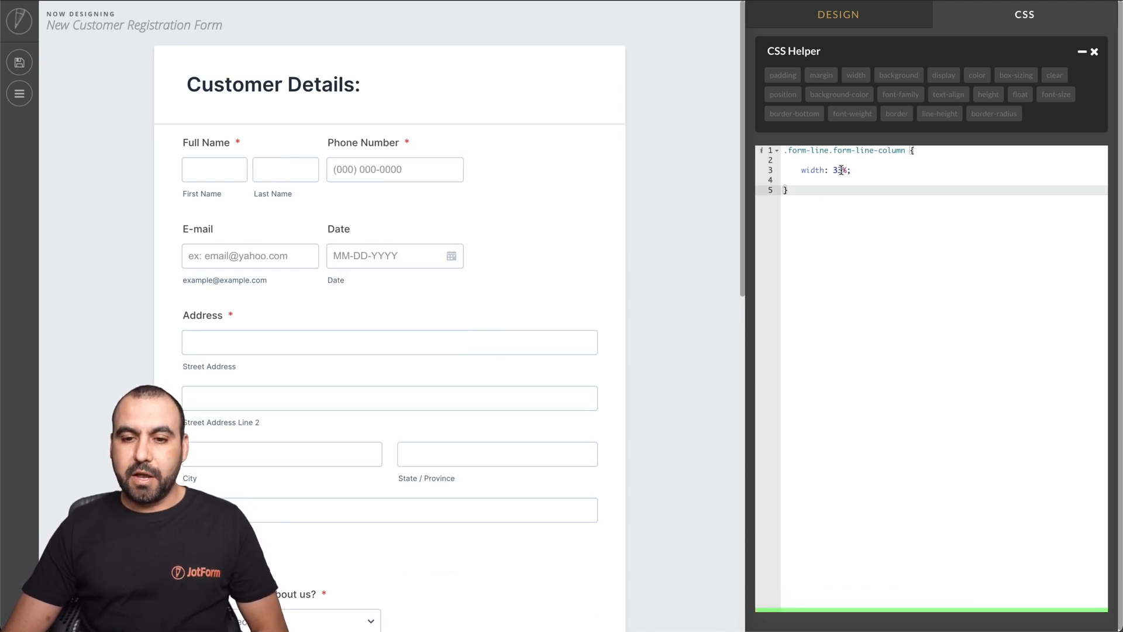
- Change the column field width in the CSS to 50%, then to 25%
text(50%)
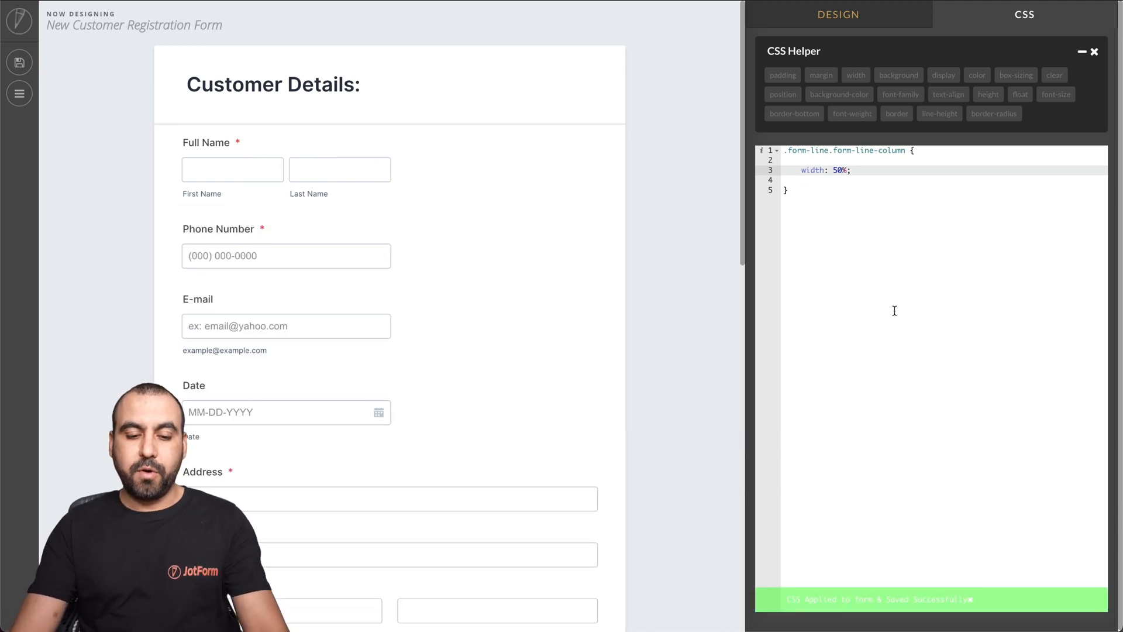
text(25)
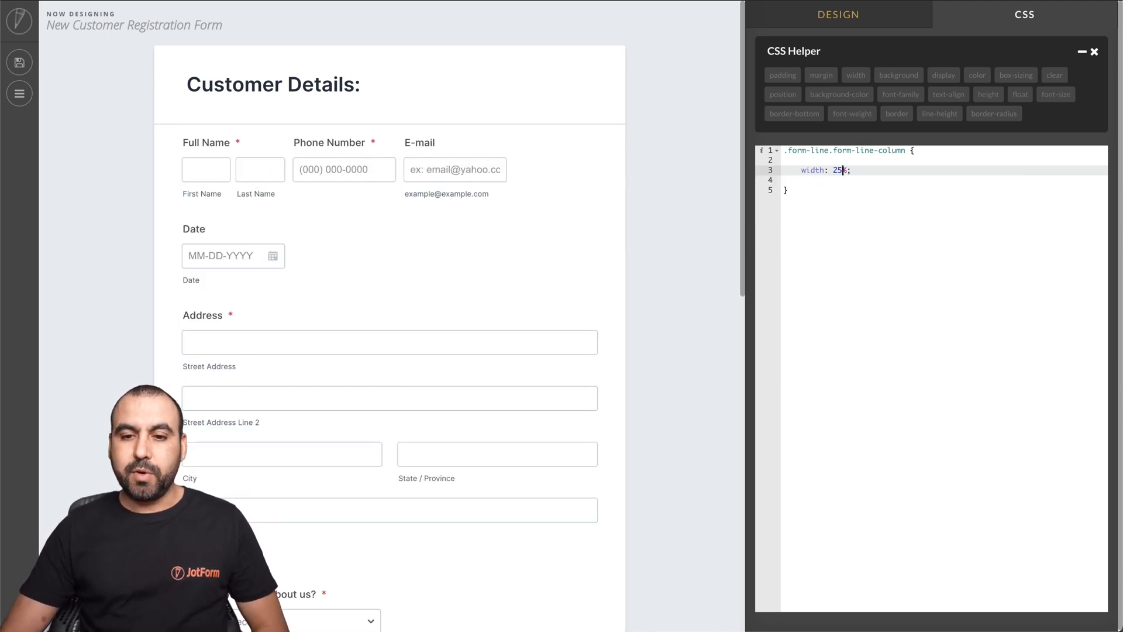